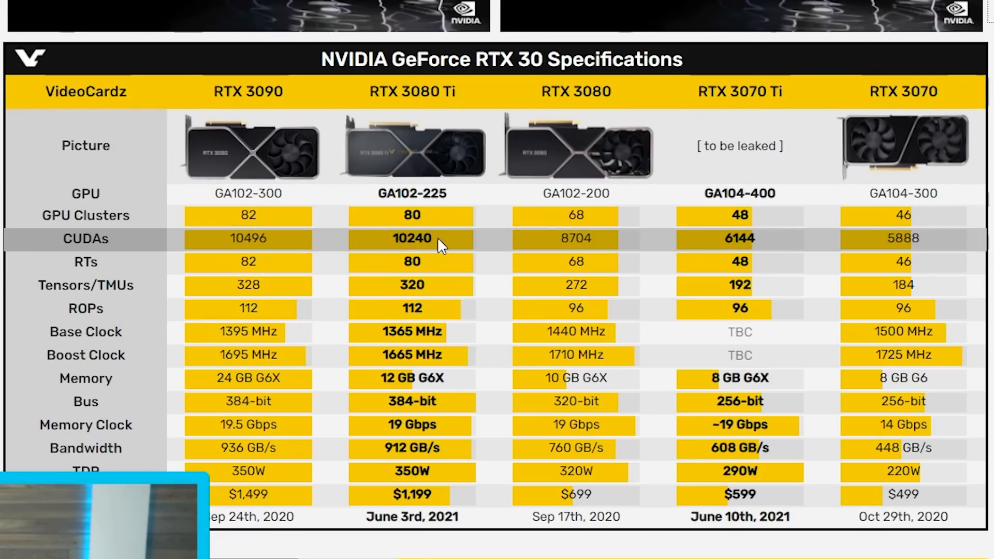
pyautogui.moveTo(364, 246)
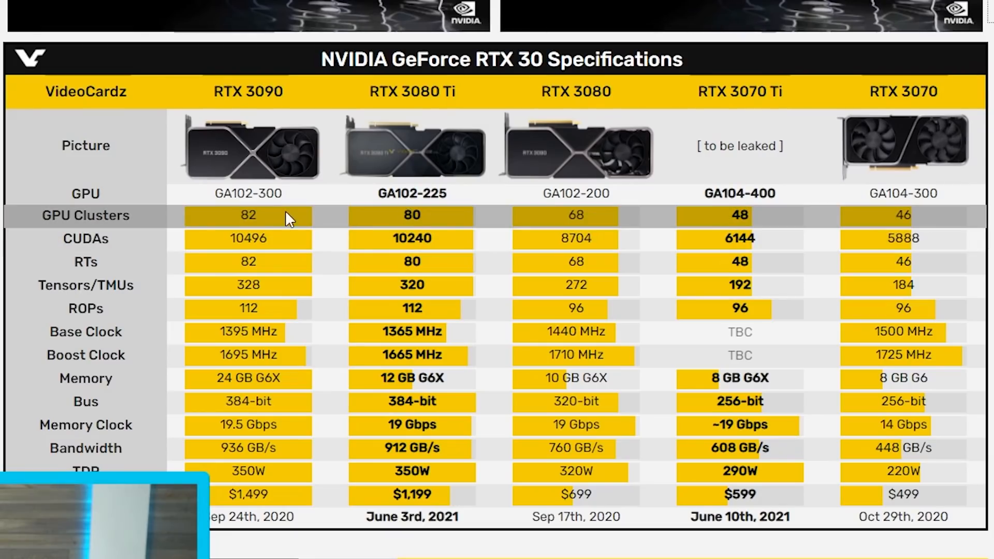
pyautogui.moveTo(276, 247)
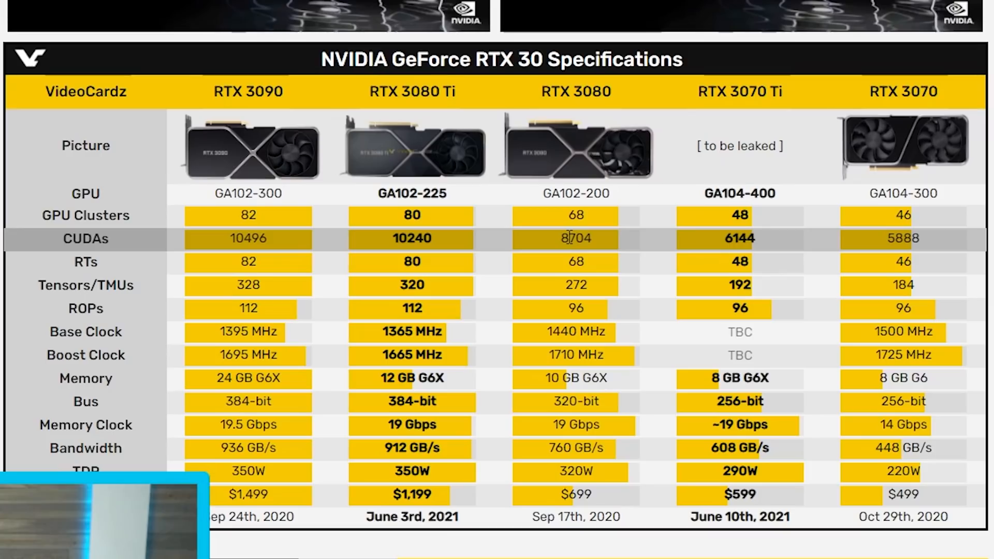
pyautogui.moveTo(725, 246)
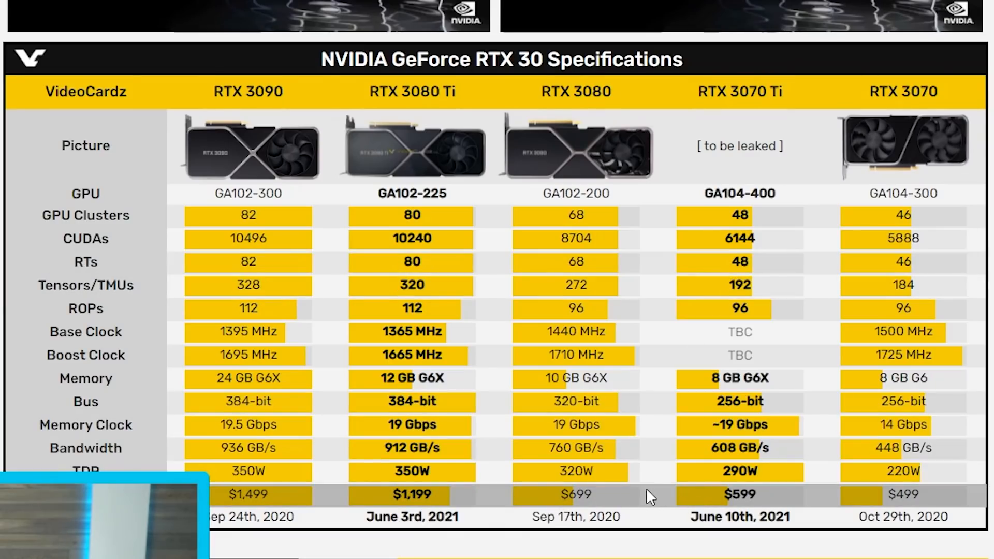
pyautogui.moveTo(637, 496)
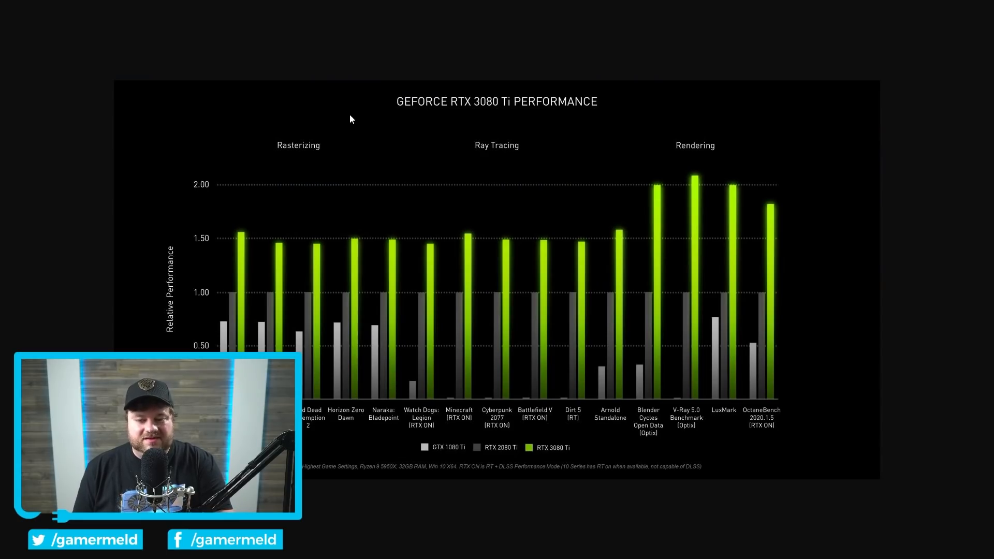
pyautogui.moveTo(496, 149)
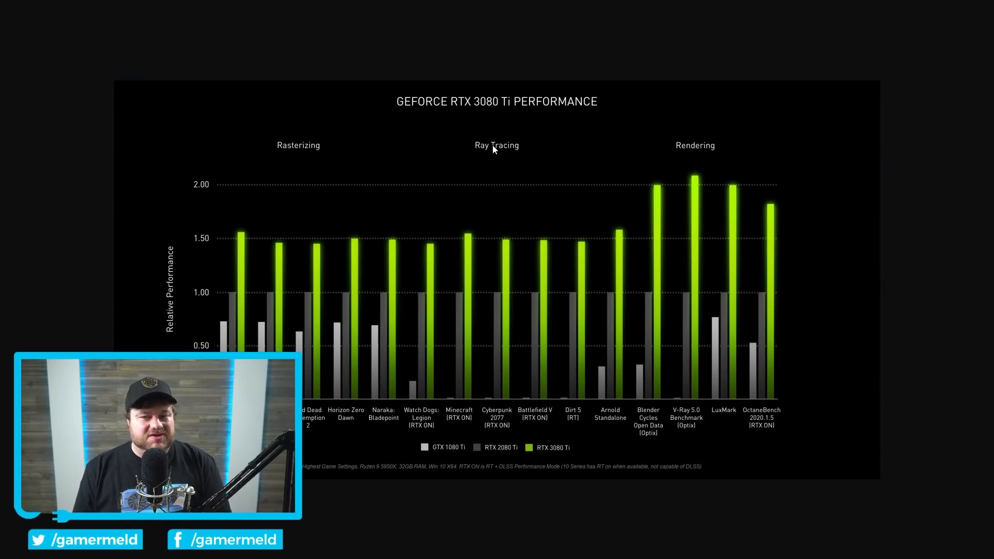